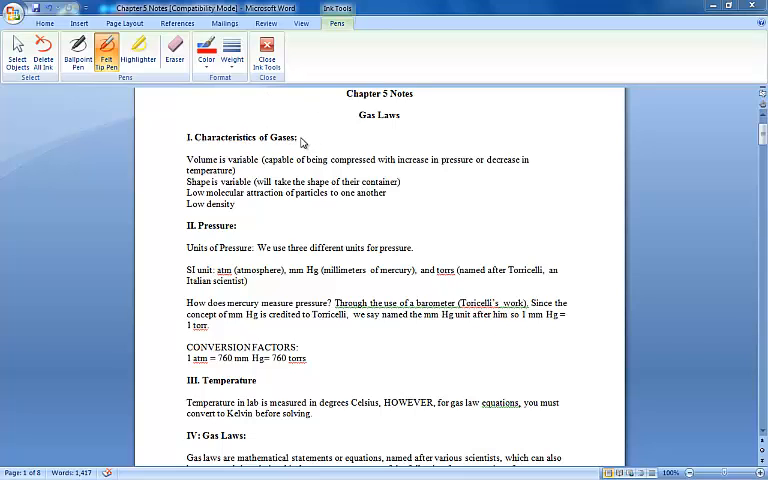
mouse_move(305, 142)
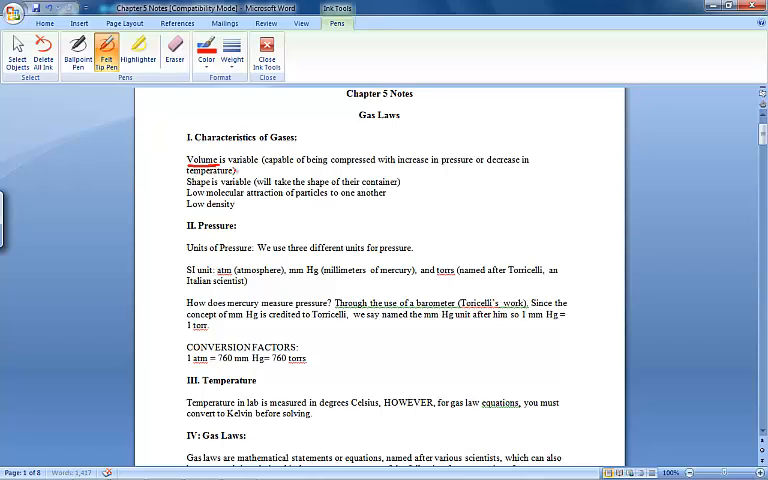
Step: Underline 'temperature' in the volume property line in red felt-tip ink
left_click_drag(447, 167, 478, 167)
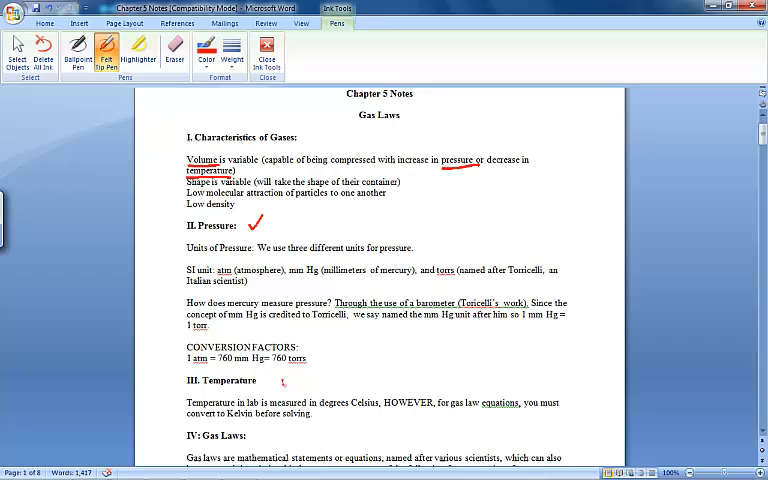
Step: Draw a red check over the pressure units atm, mm Hg and torrs
left_click_drag(280, 375, 290, 385)
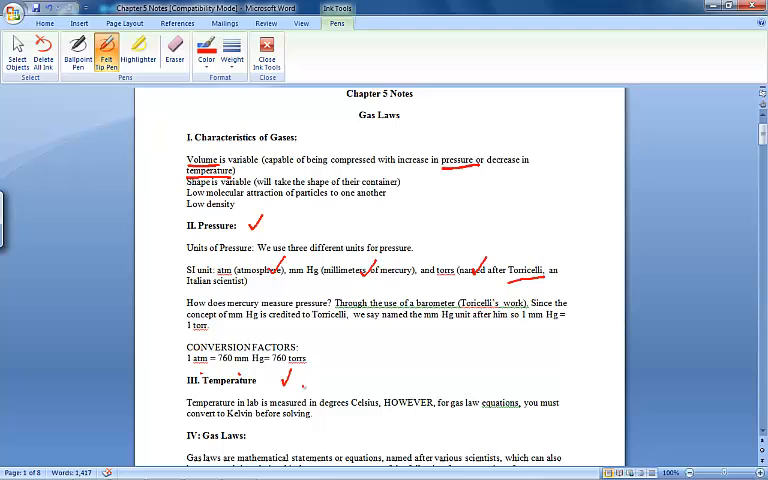
Step: Leave inking, scroll down to section IV: Gas Laws, and reactivate the red Felt Tip Pen
left_click(45, 23)
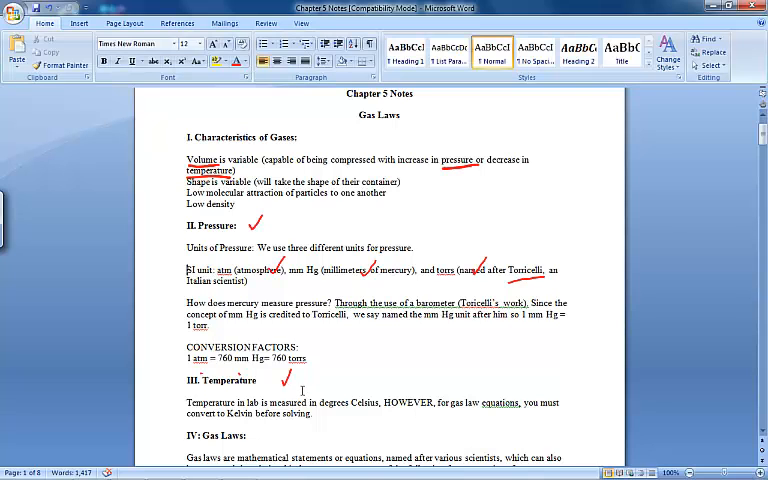
scroll("down", 3)
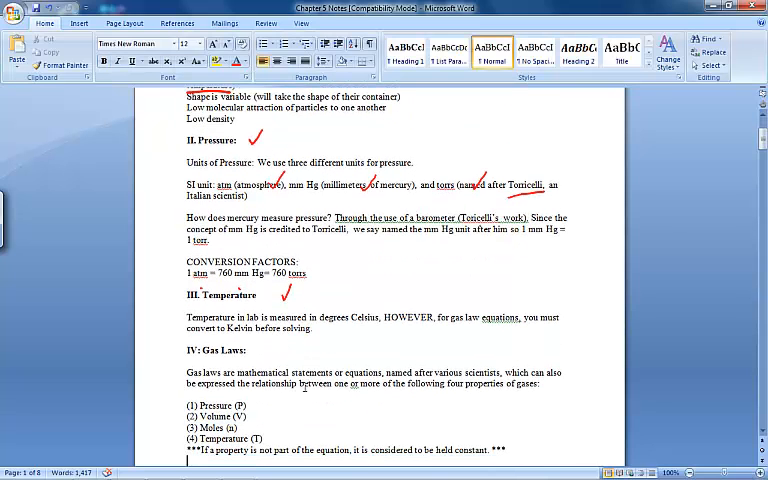
scroll("down", 3)
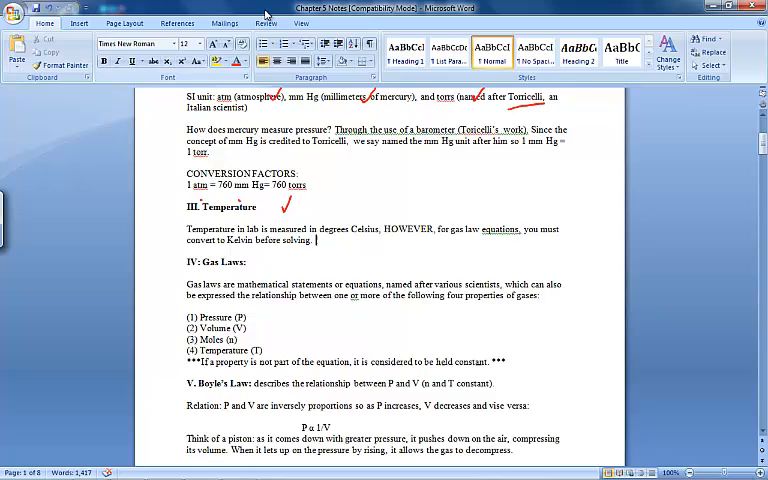
left_click(265, 22)
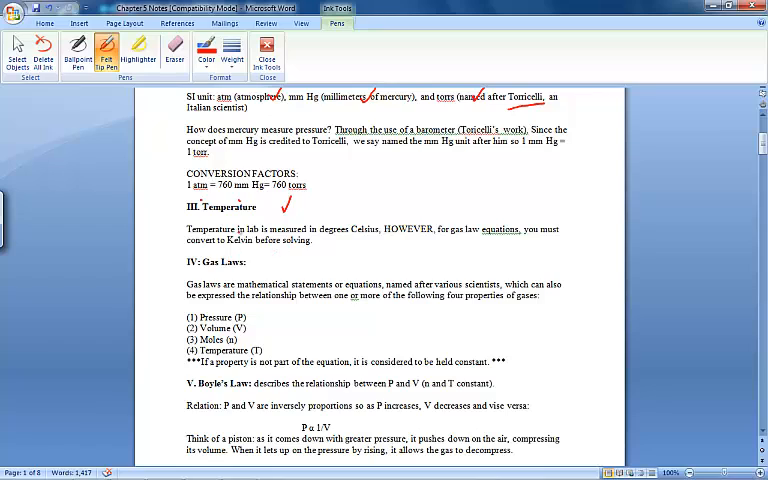
Step: Circle Kelvin and tick Pressure (P) and Temperature (T) in the gas properties list
left_click_drag(220, 228, 245, 235)
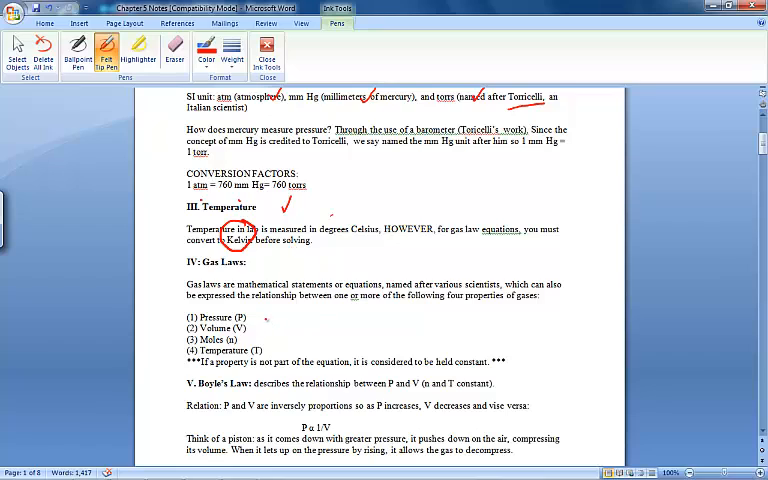
left_click_drag(260, 305, 270, 325)
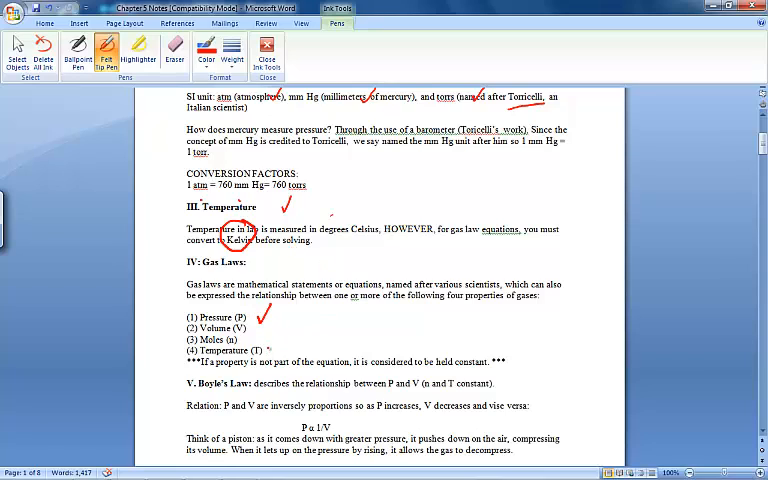
left_click_drag(270, 342, 280, 355)
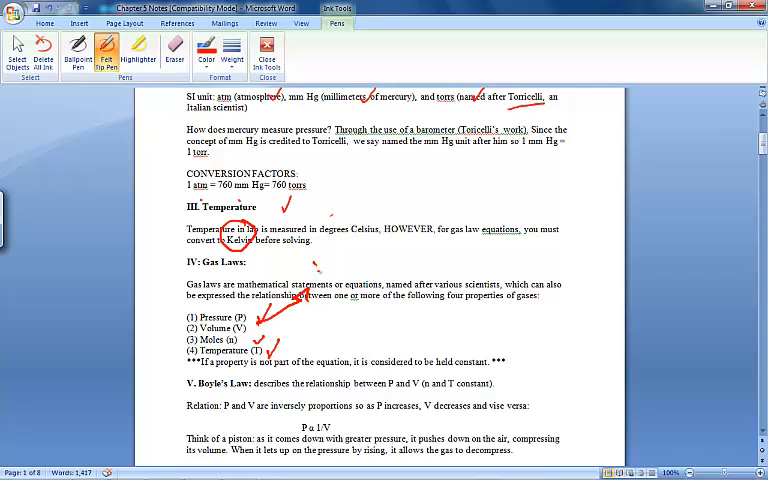
Step: Draw a red check beside the IV: Gas Laws heading
left_click_drag(318, 255, 328, 280)
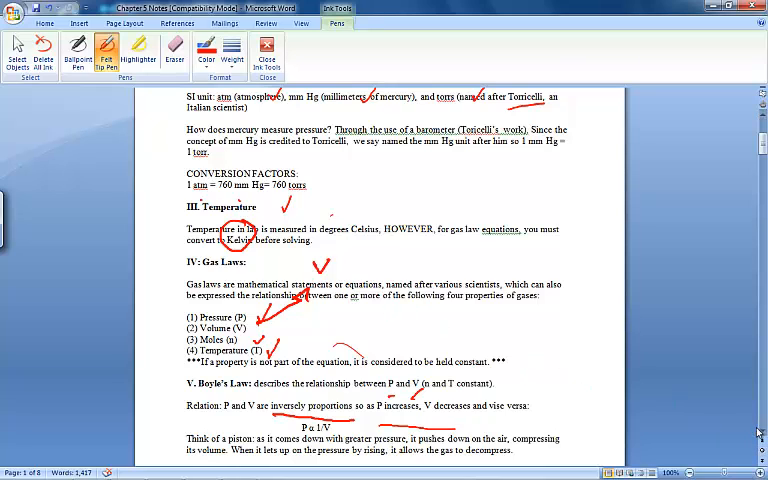
Step: Scroll past Charles', Gay Lussac's, Combined and Avogadro's laws to the Universal Gas Law page
scroll("down", 3)
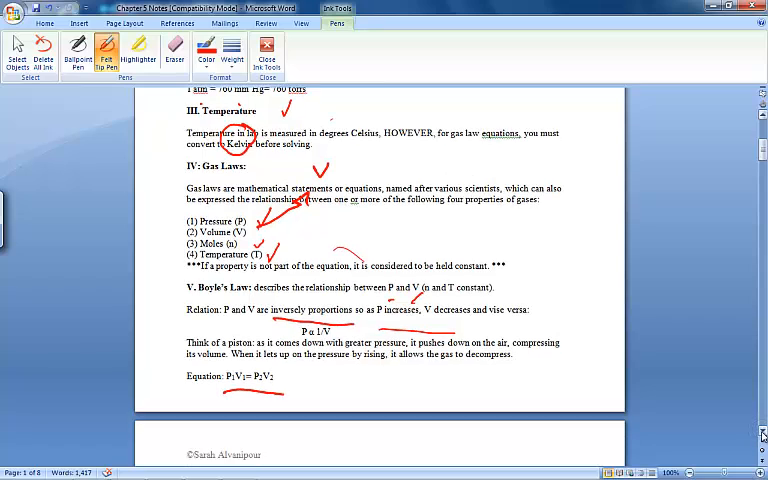
scroll("down", 3)
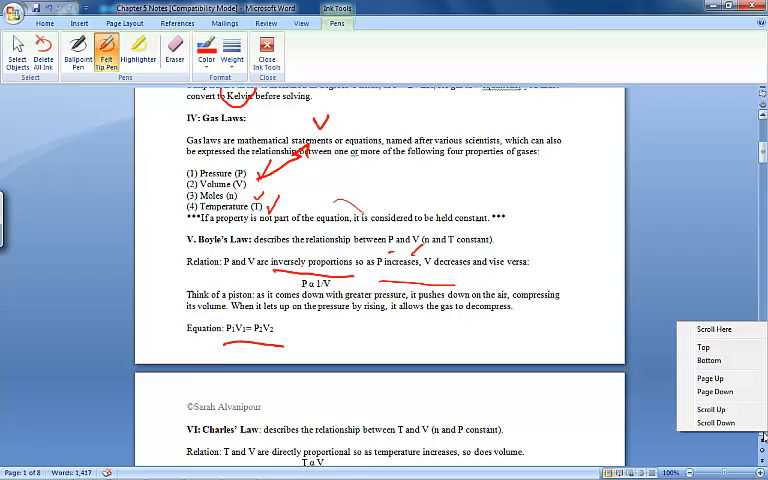
scroll("down", 3)
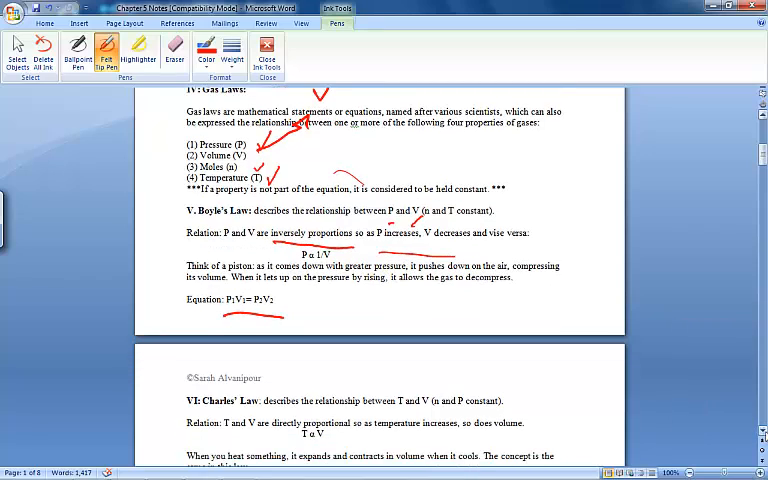
scroll("down", 3)
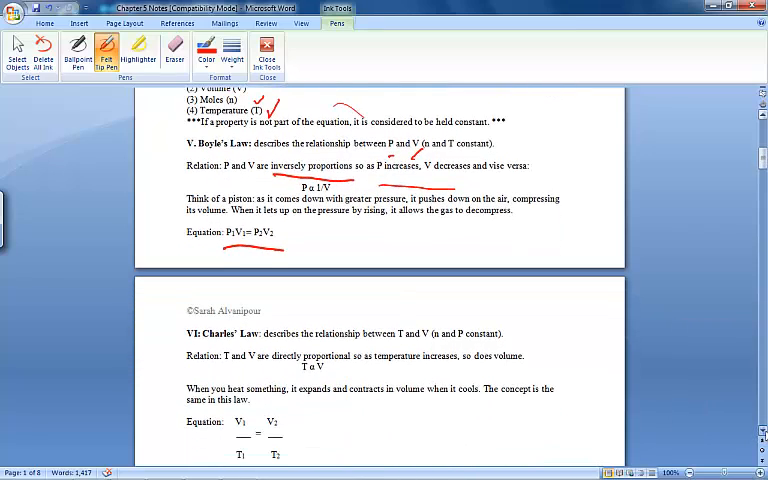
scroll("down", 3)
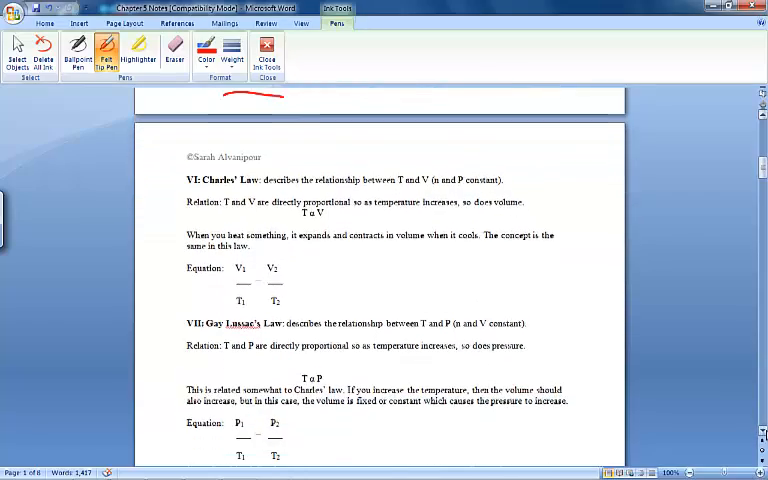
scroll("down", 3)
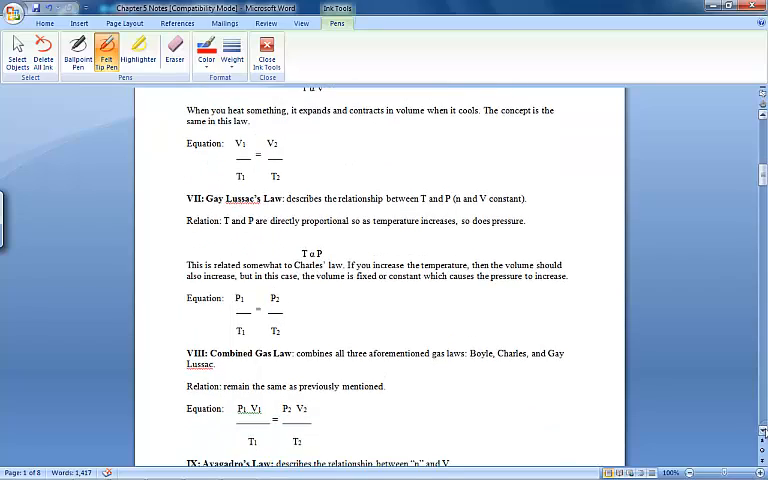
scroll("down", 3)
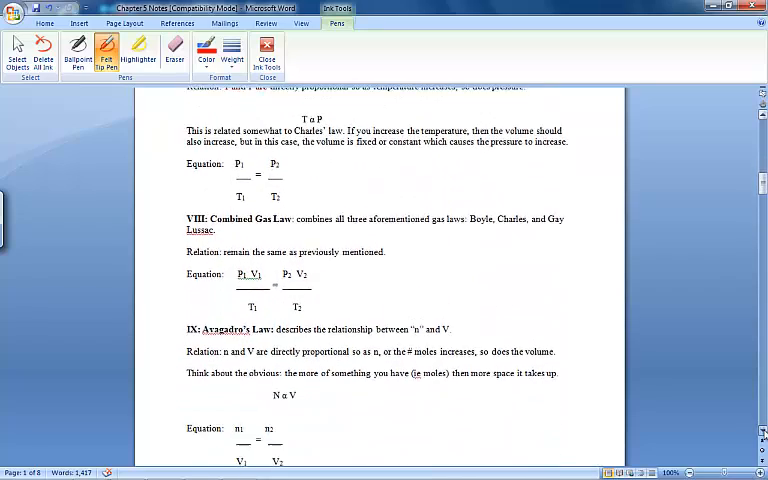
scroll("down", 3)
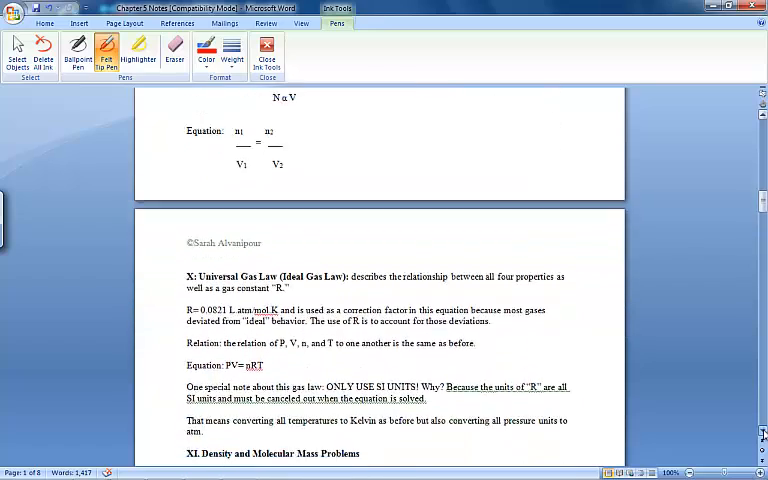
scroll("down", 3)
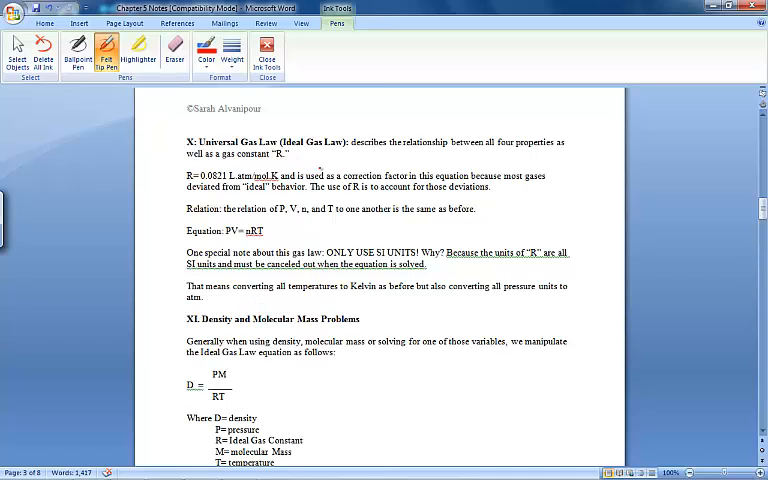
Step: Underline 'four properties', R and 'deviated from ideal behavior', and circle R's L atm/mol K units
left_click_drag(480, 152, 515, 152)
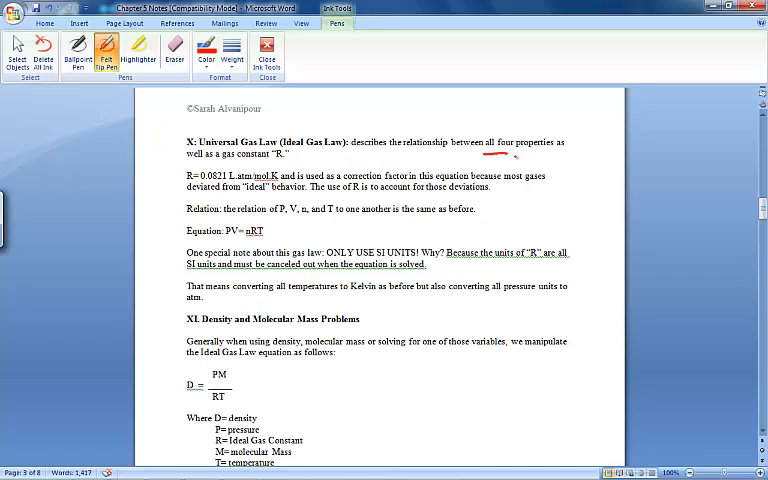
left_click_drag(490, 158, 560, 155)
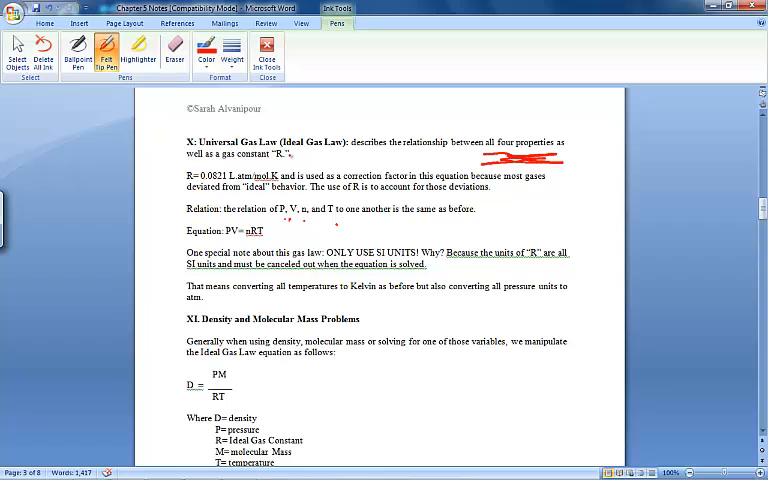
left_click_drag(283, 153, 300, 155)
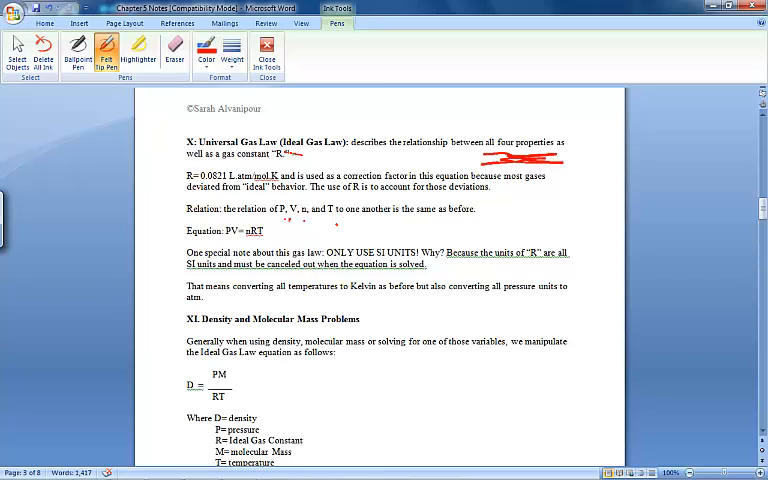
left_click_drag(285, 153, 320, 153)
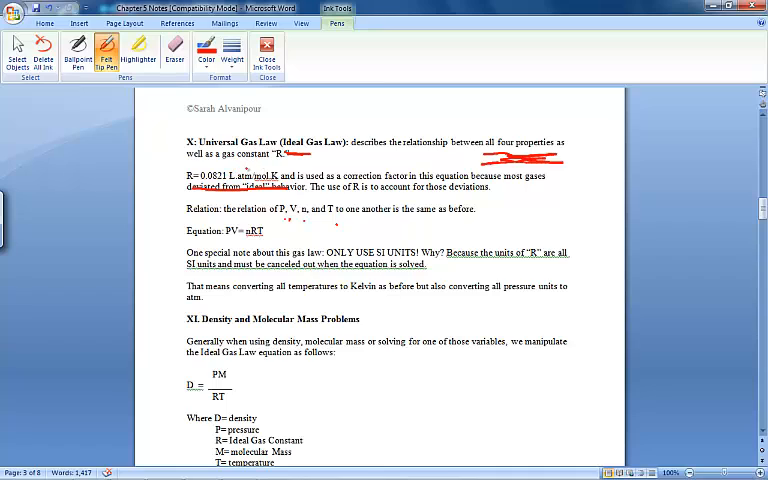
left_click_drag(255, 165, 235, 185)
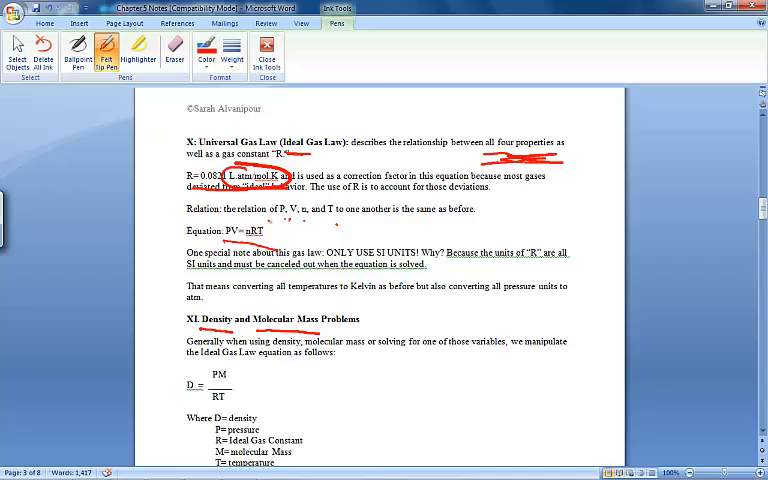
Step: Circle PV=nRT with an arrow to D = PM/RT, and write 'R → SI units only!'
left_click_drag(215, 215, 250, 245)
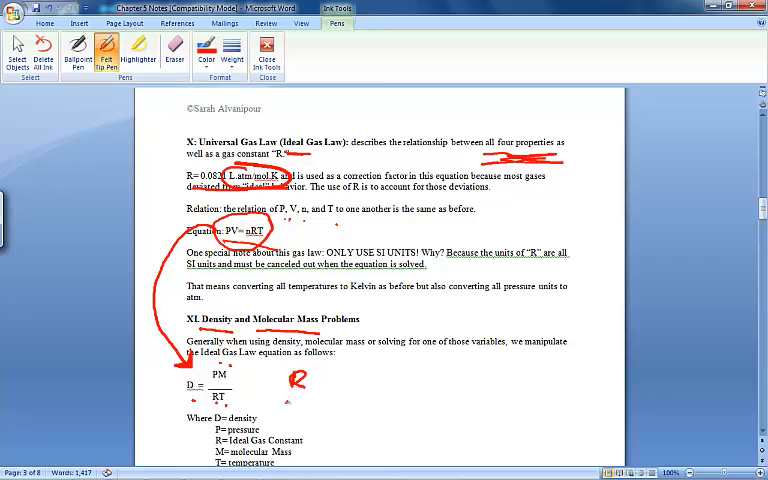
left_click_drag(375, 390, 400, 400)
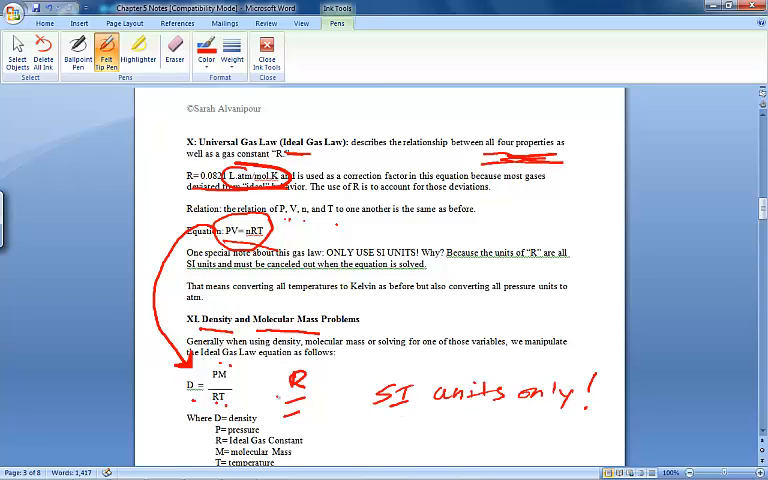
left_click_drag(315, 397, 370, 397)
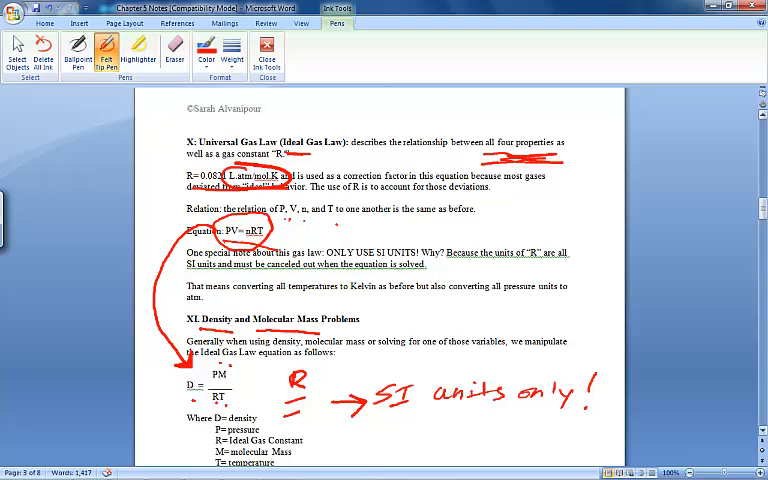
Step: Scroll down past STP to Dalton's Law of Partial Pressures
scroll("down", 3)
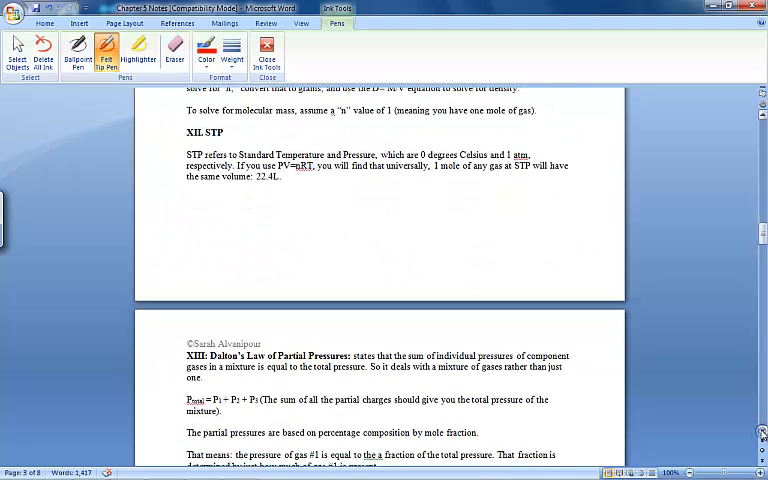
scroll("down", 3)
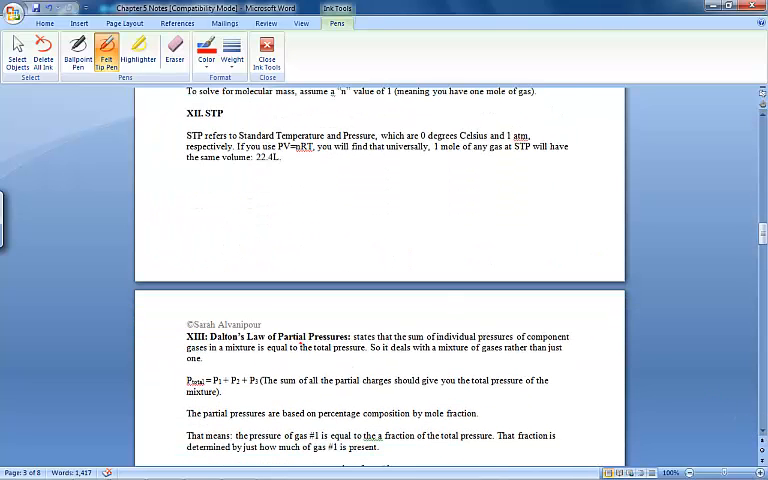